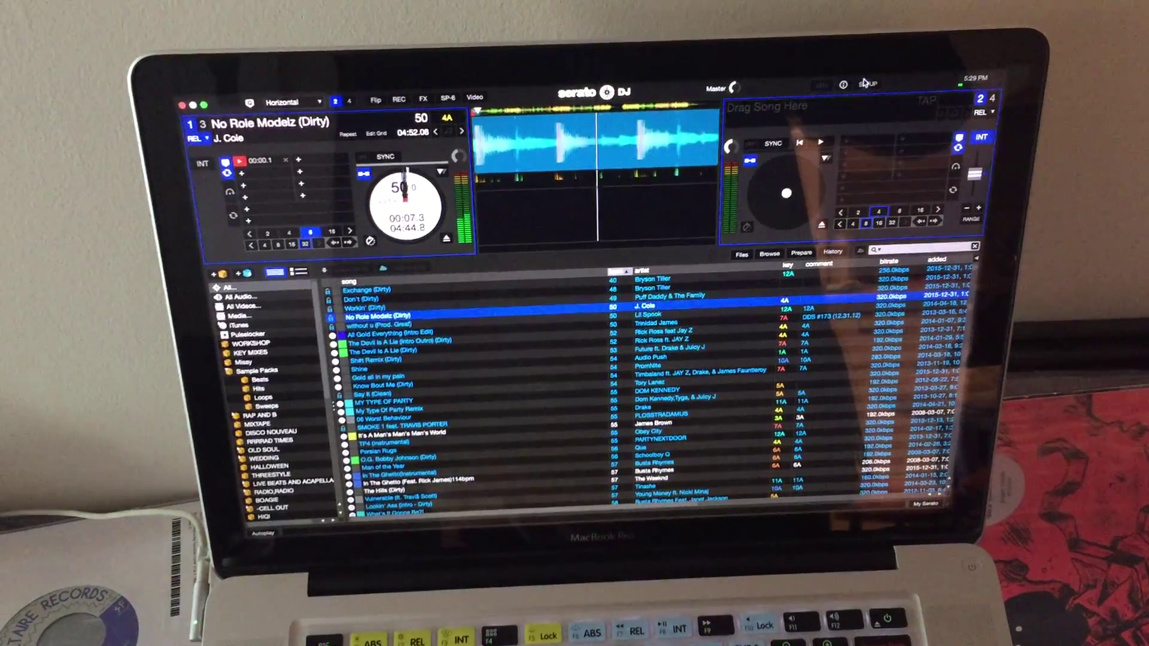
- Open Serato DJ's setup preferences showing control and vinyl calibration settings
click(867, 82)
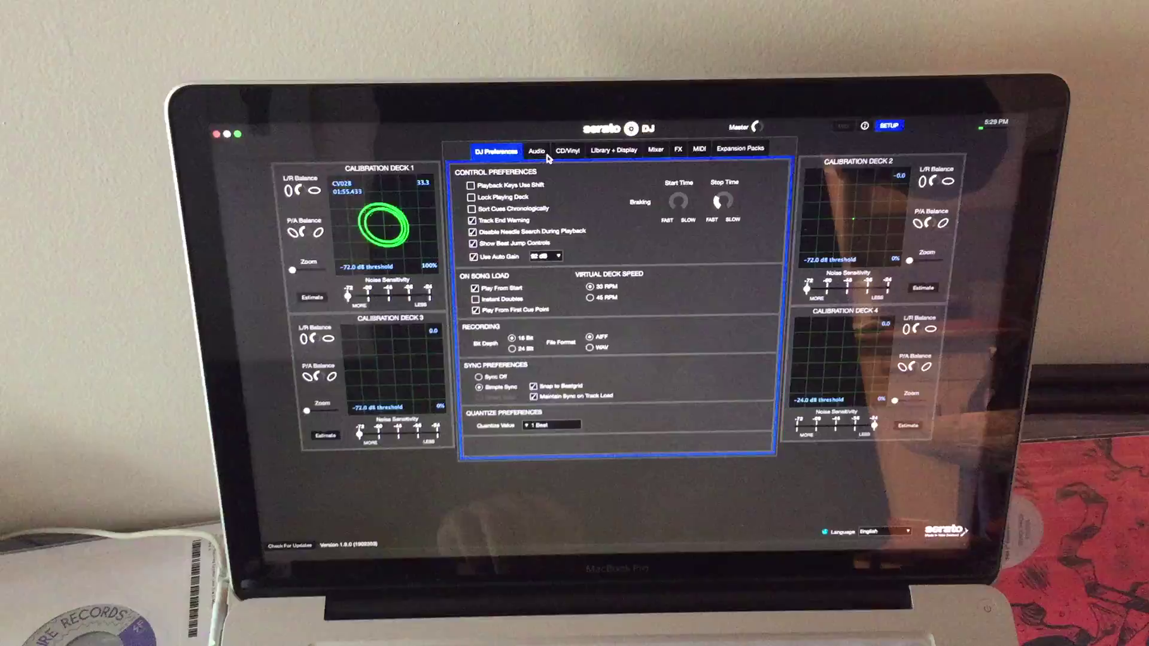
- Switch Setup to the Audio tab to show the DJM-S9 mixer input routing
click(535, 149)
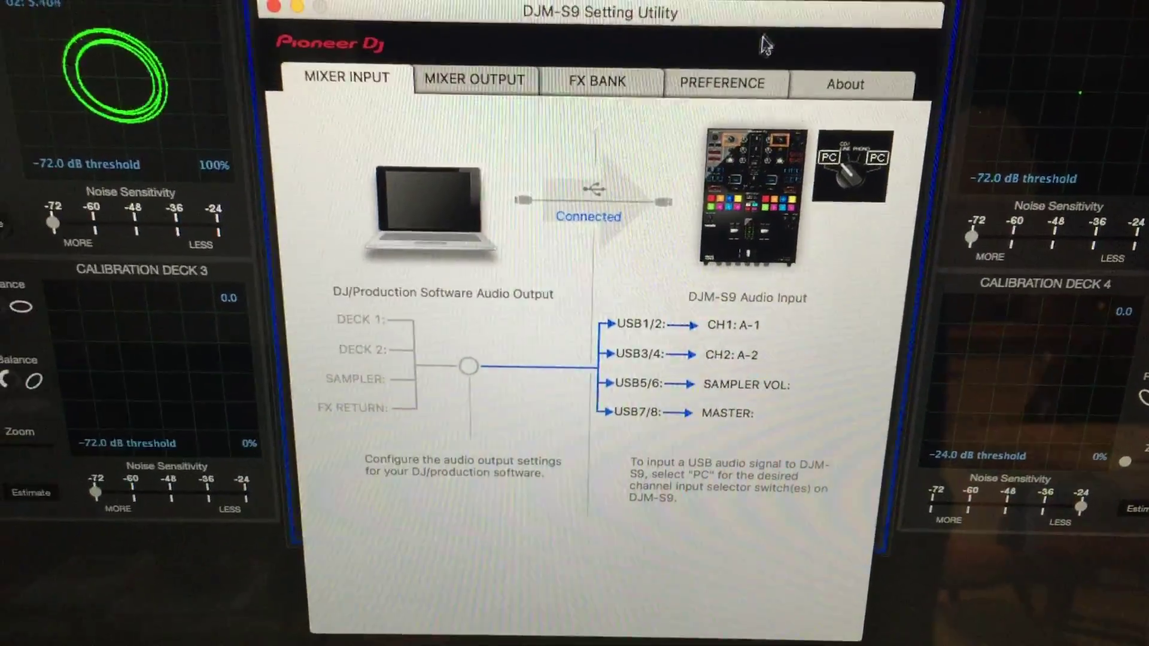
- Close the DJM-S9 Setting Utility to reveal turntable deck setup and USB buffer size
click(724, 82)
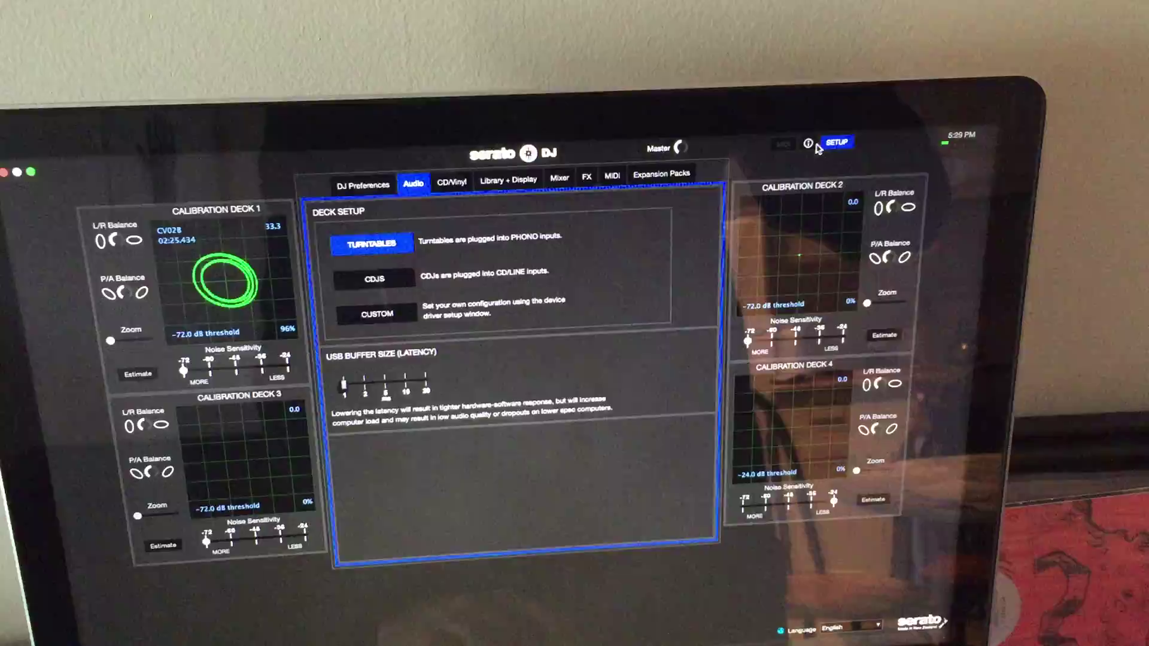
- Exit Setup back to the decks and library with the track on deck 1
click(834, 142)
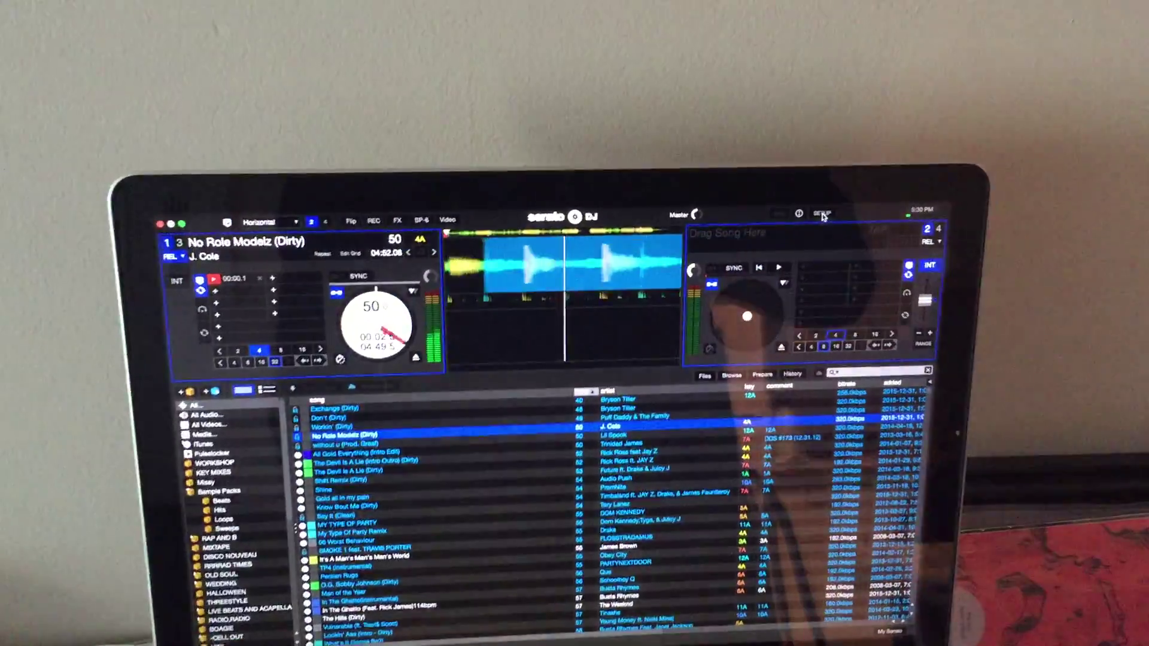
- Reopen the utility and tick the option to set loop size before the 4 BEAT LOOP
click(822, 213)
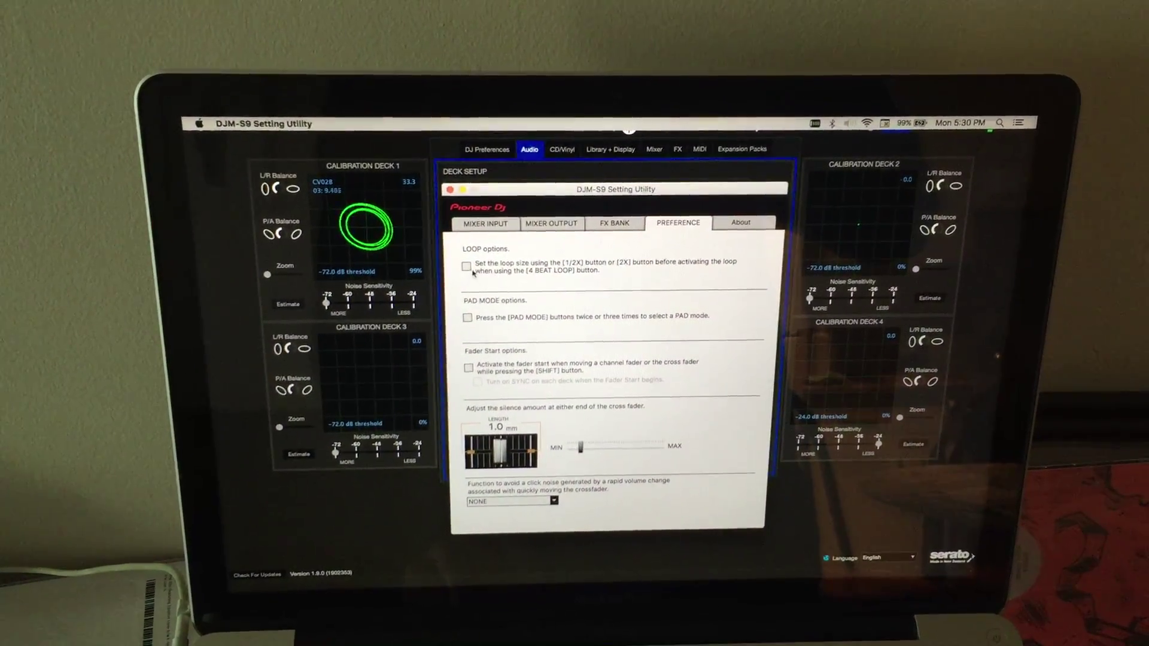
click(466, 266)
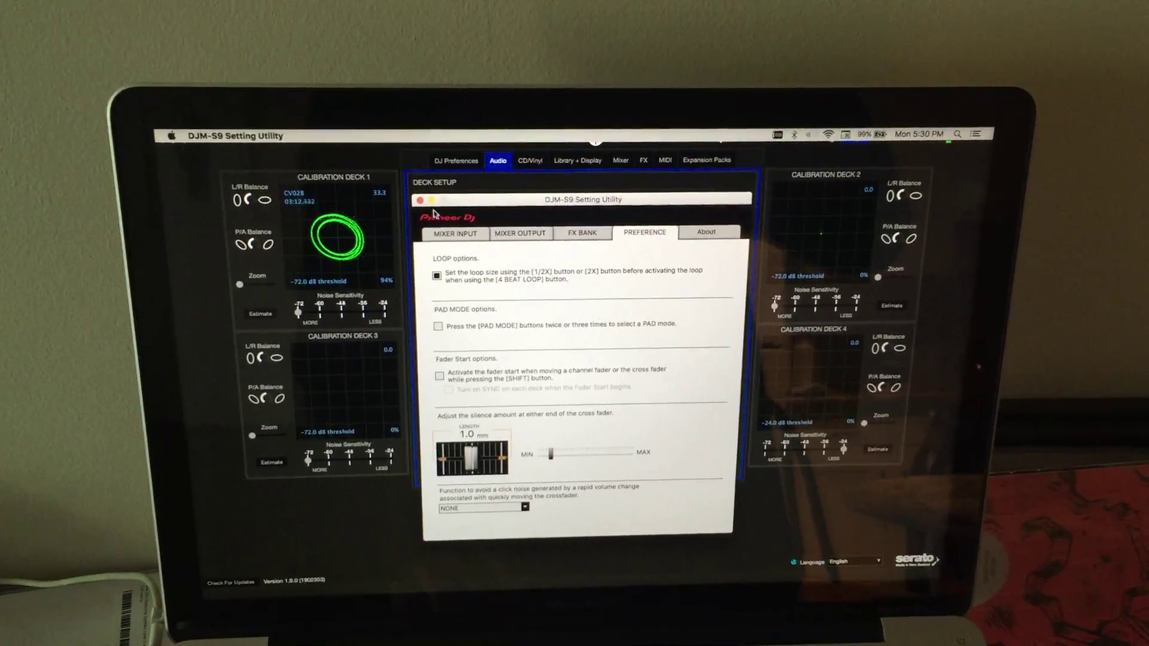